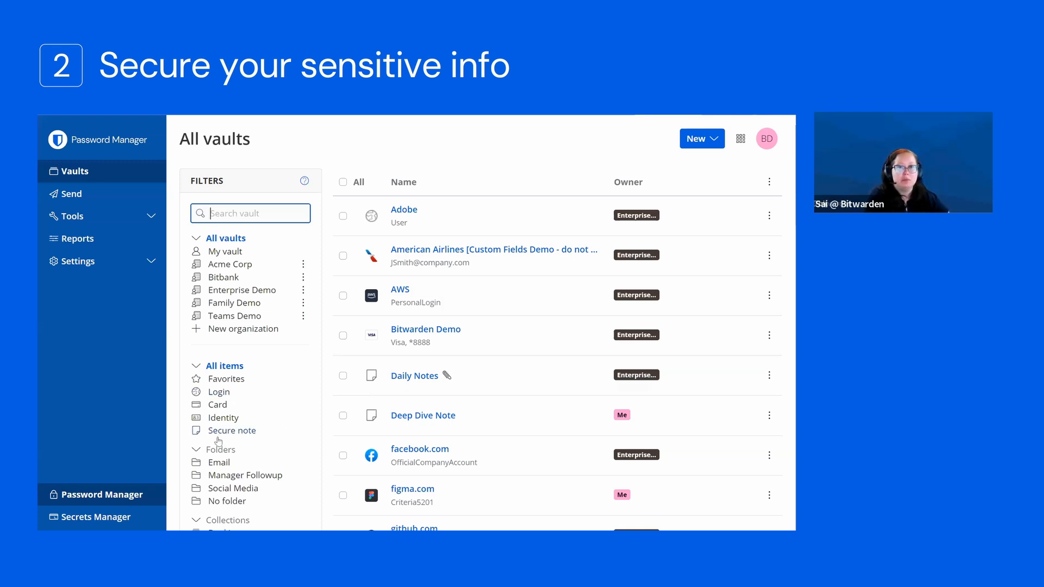
pyautogui.moveTo(233, 431)
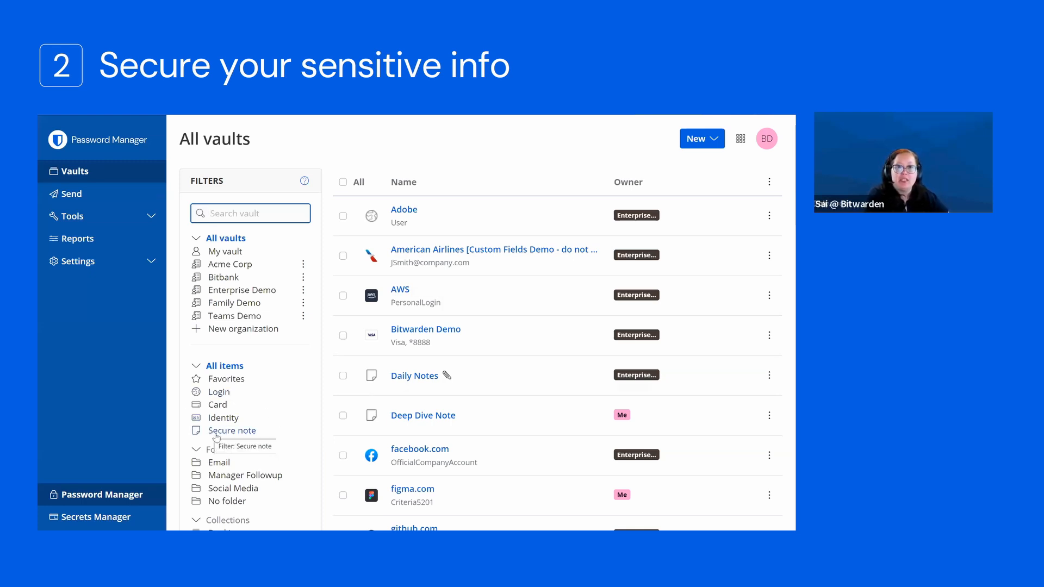
pyautogui.moveTo(219, 391)
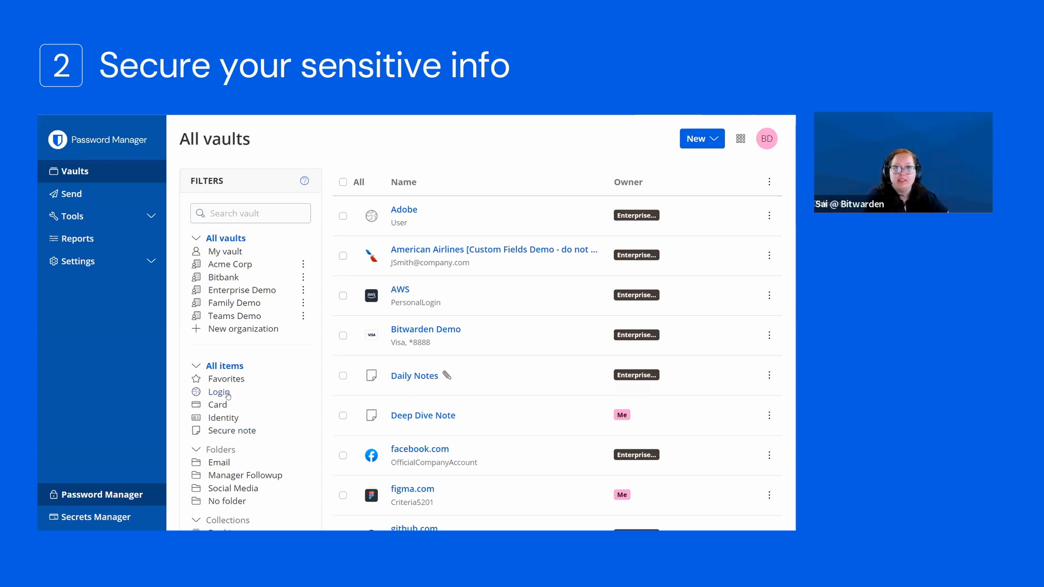
# Filter the vault to Login items only, then to Card items only.
pyautogui.click(219, 391)
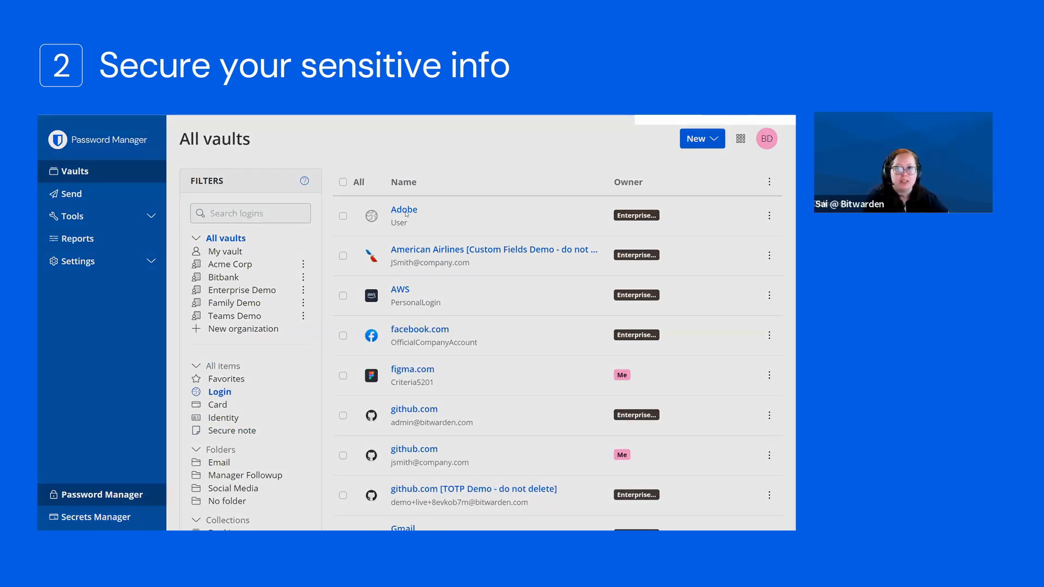
pyautogui.click(217, 405)
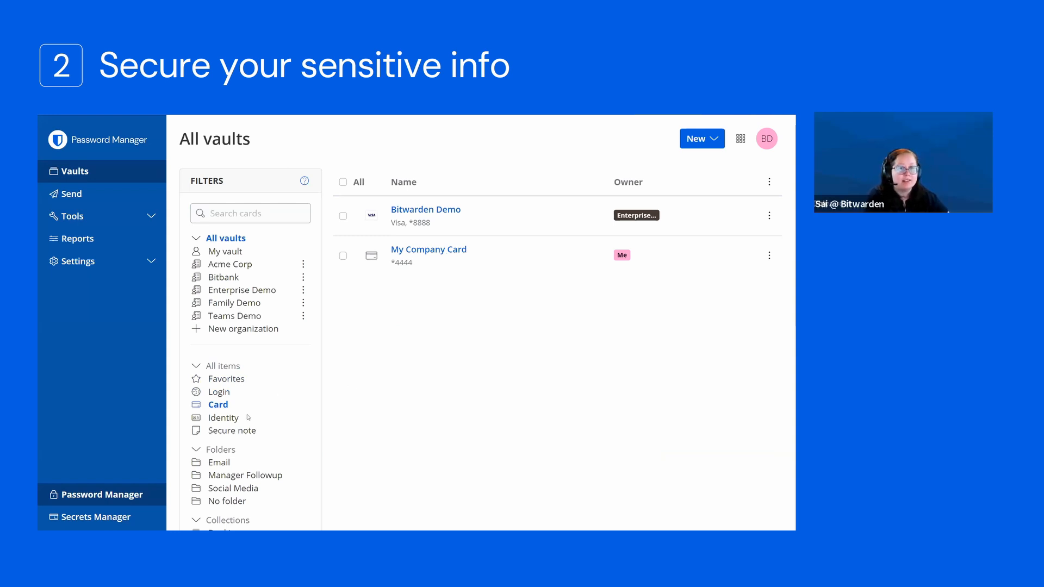
pyautogui.click(233, 431)
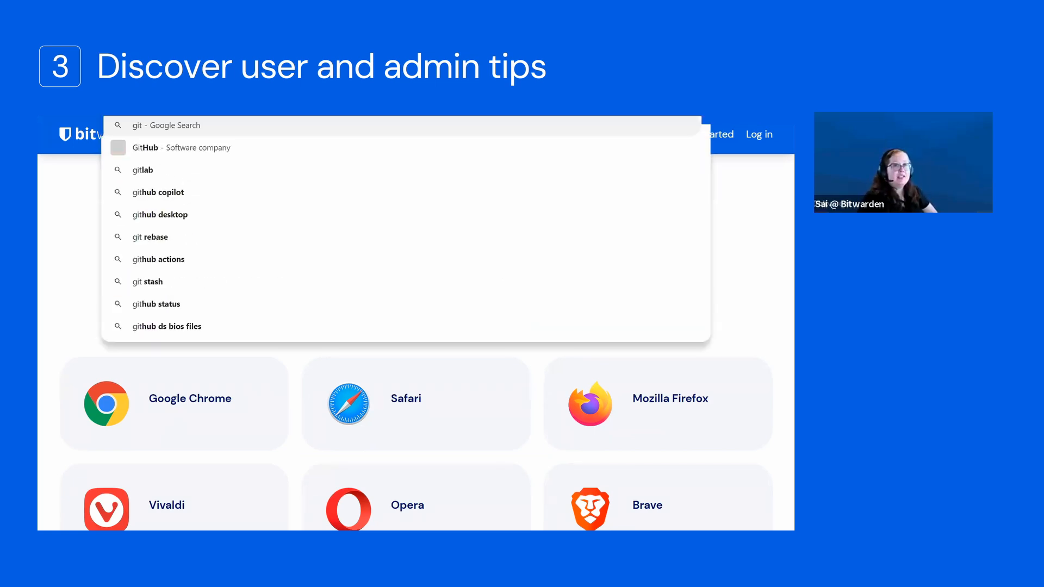
# Go to GitHub and reach its sign-in page with Bitwarden's saved github.com logins offered.
pyautogui.click(155, 147)
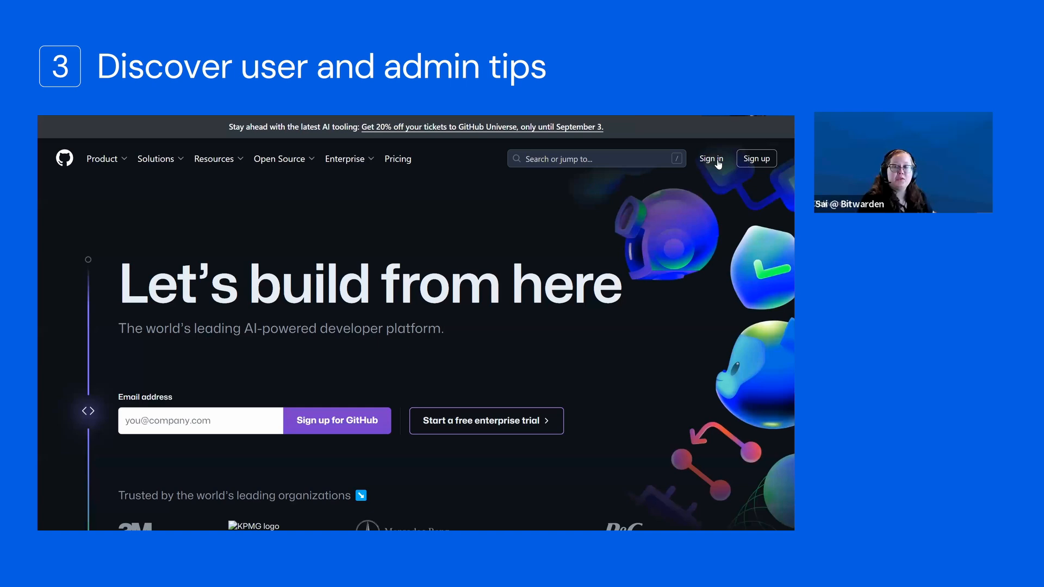
pyautogui.click(711, 159)
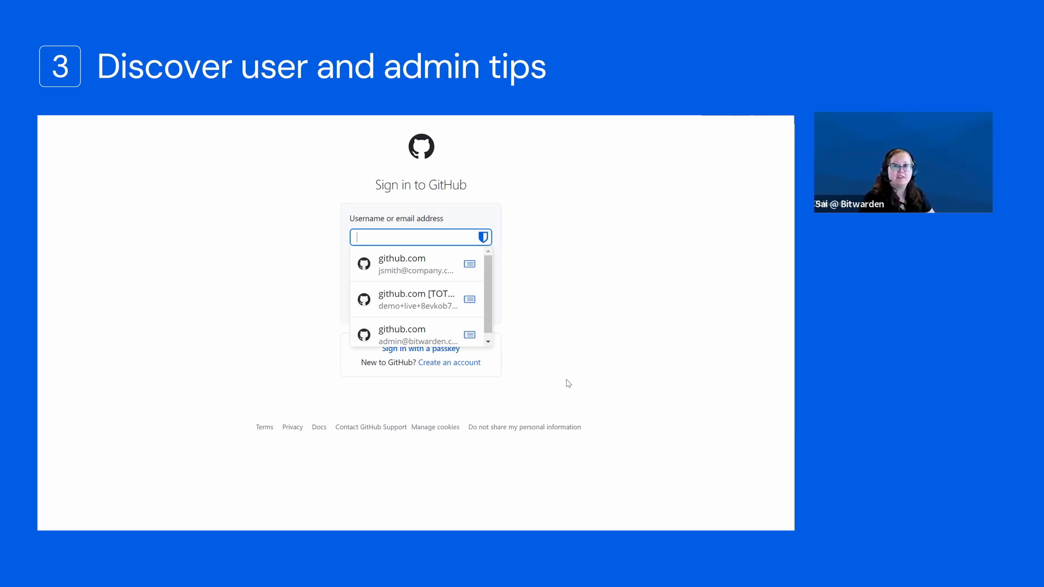